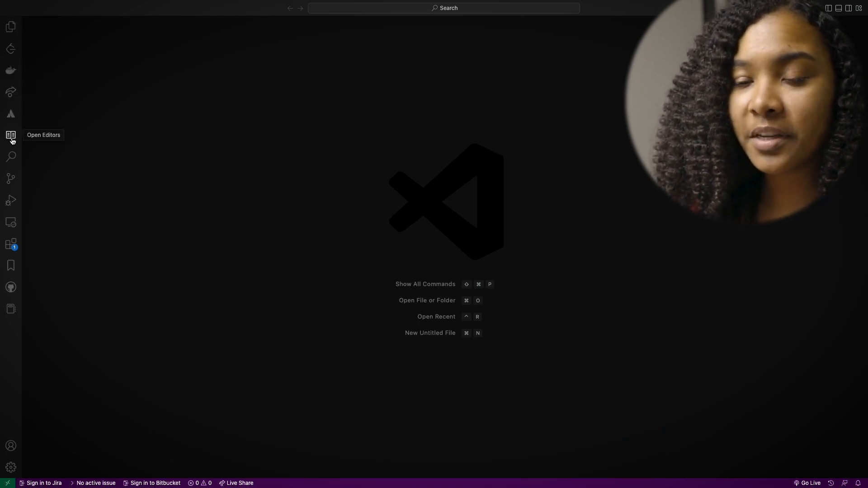
pyautogui.moveTo(11, 265)
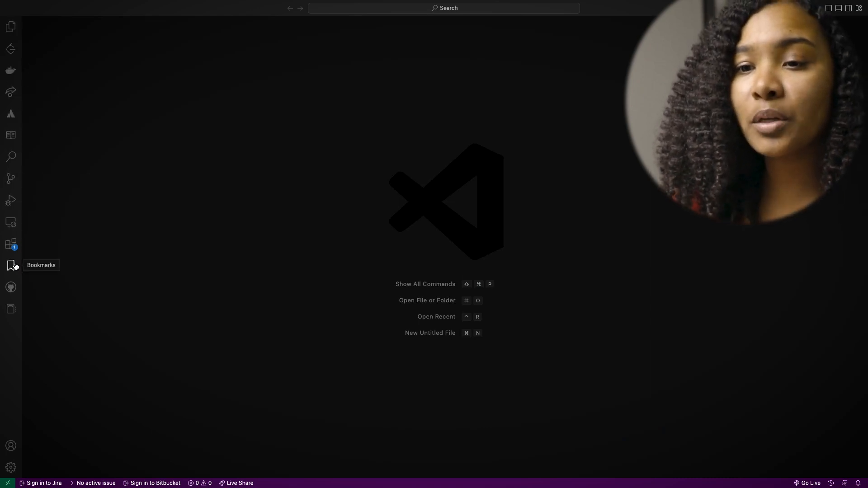
pyautogui.moveTo(11, 68)
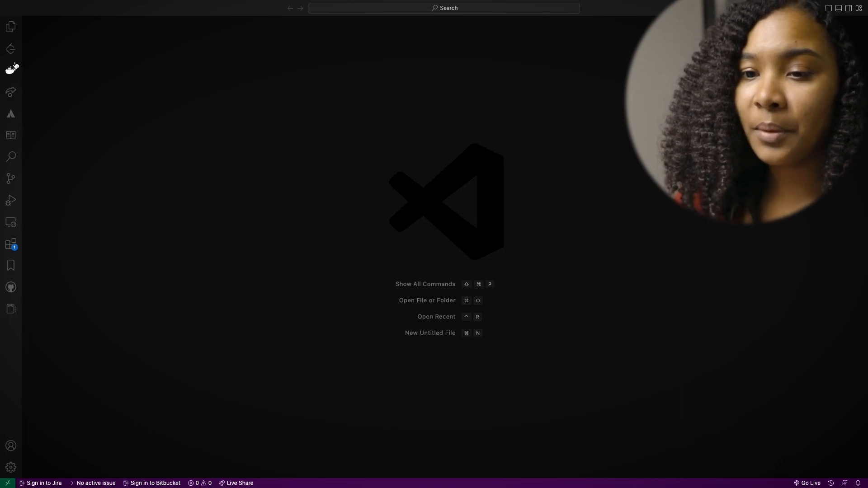
pyautogui.moveTo(11, 156)
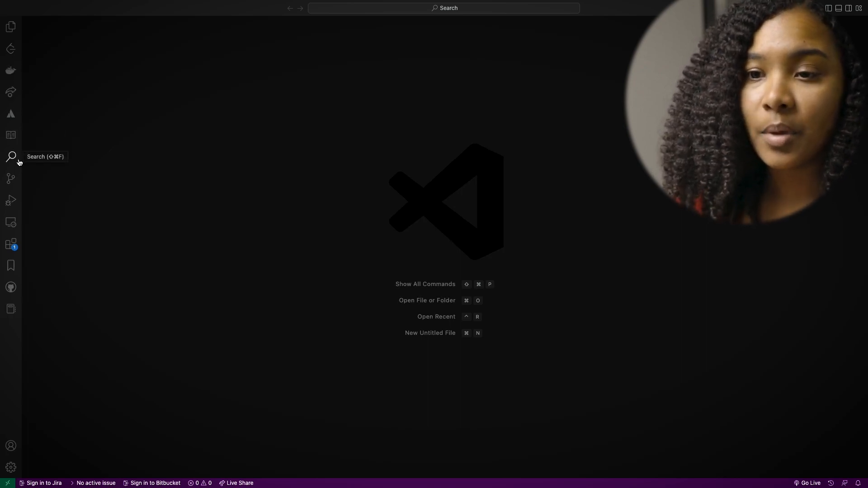
pyautogui.moveTo(11, 178)
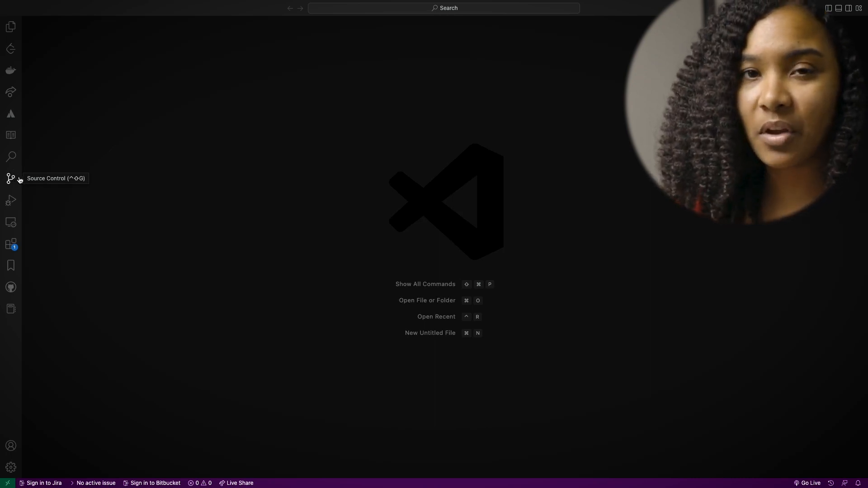
pyautogui.moveTo(20, 184)
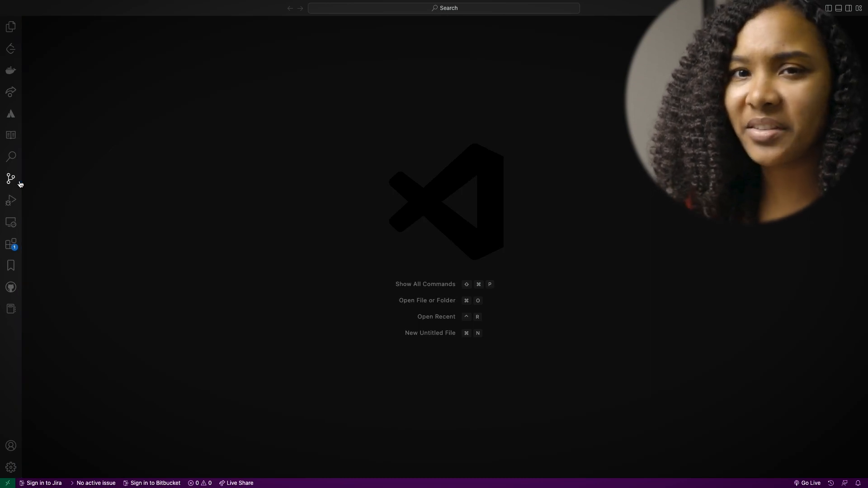
pyautogui.moveTo(20, 203)
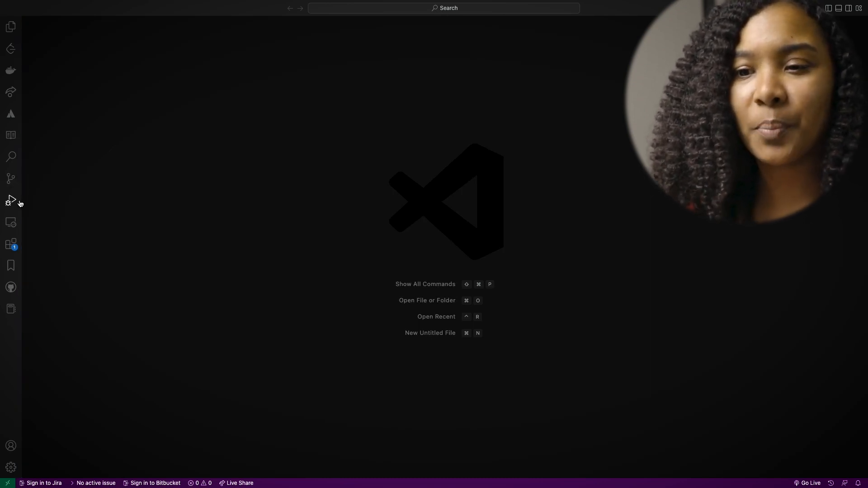
pyautogui.moveTo(10, 135)
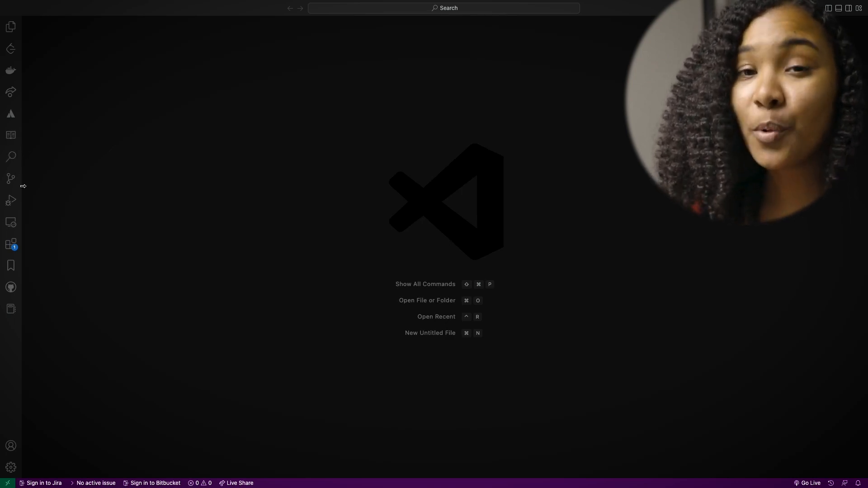
pyautogui.moveTo(11, 243)
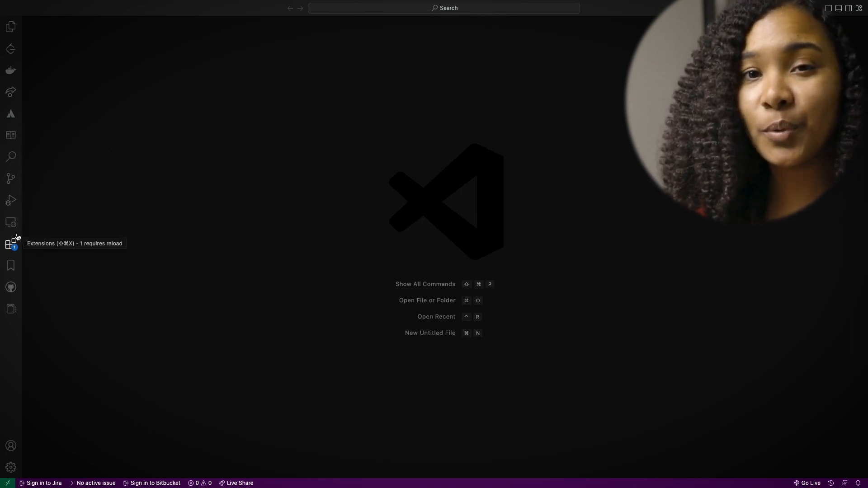
pyautogui.moveTo(11, 156)
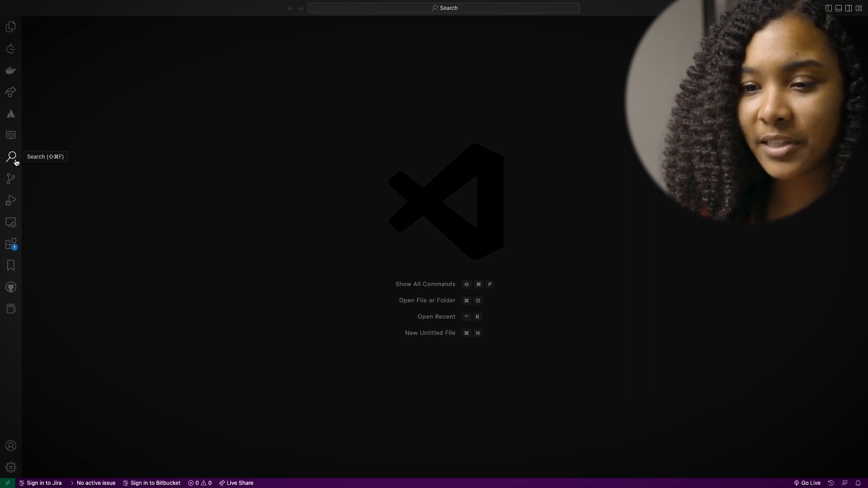
pyautogui.moveTo(11, 246)
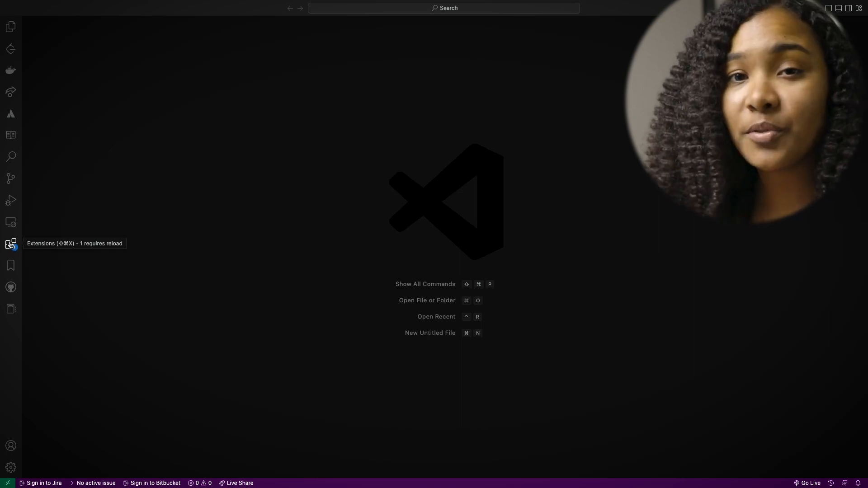
# Find IntelliCode by Microsoft in the Extensions marketplace, install it, and clear the search box
pyautogui.click(11, 243)
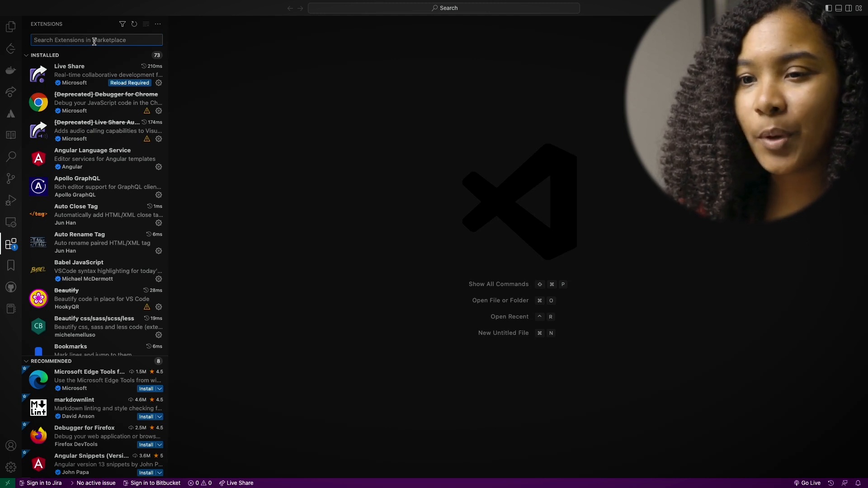
pyautogui.write('Intell')
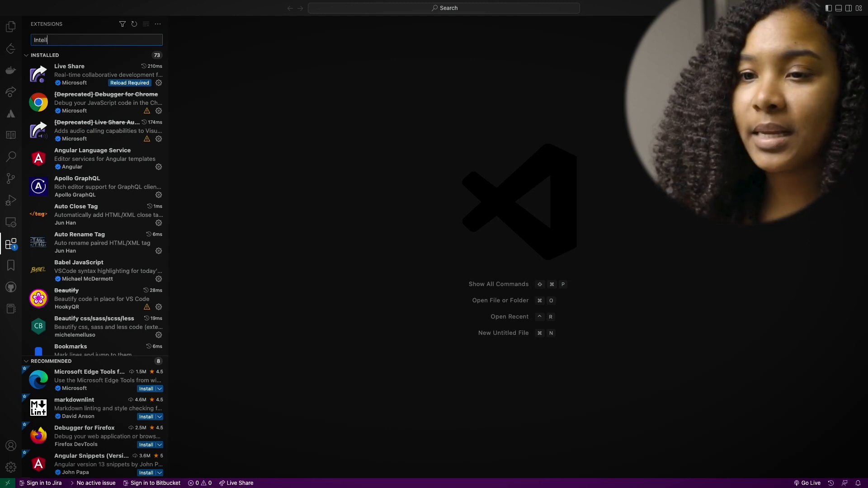
pyautogui.write('icode')
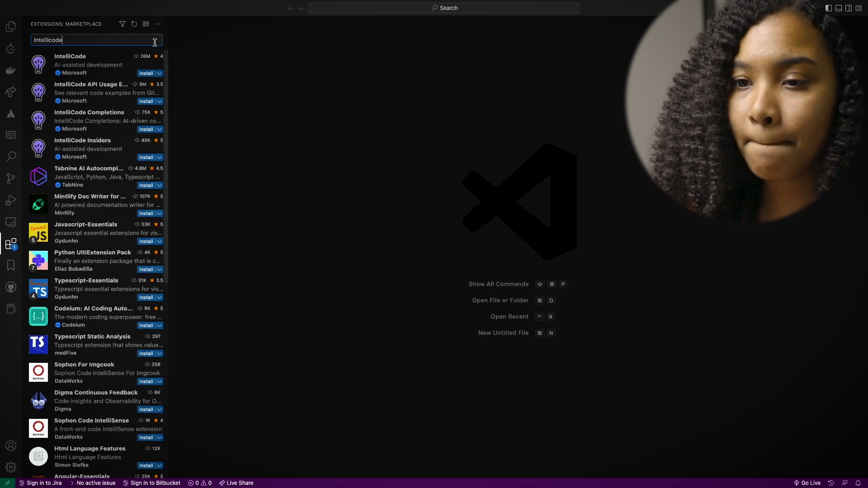
pyautogui.click(83, 63)
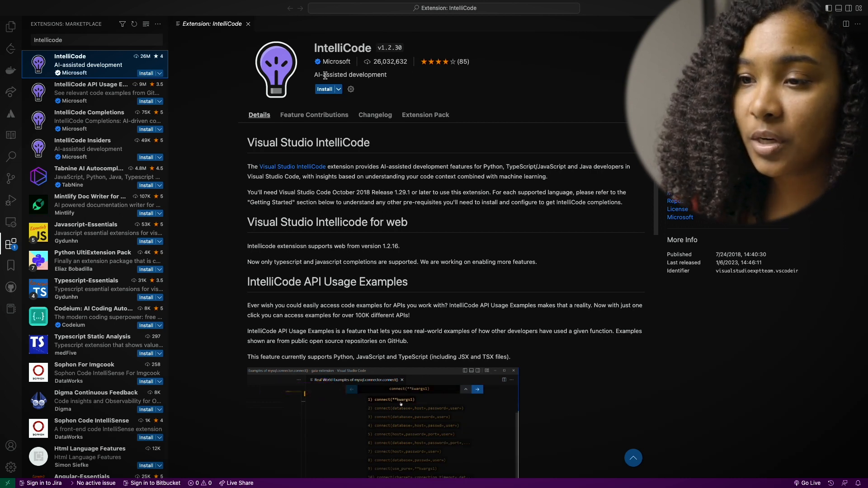
pyautogui.moveTo(325, 89)
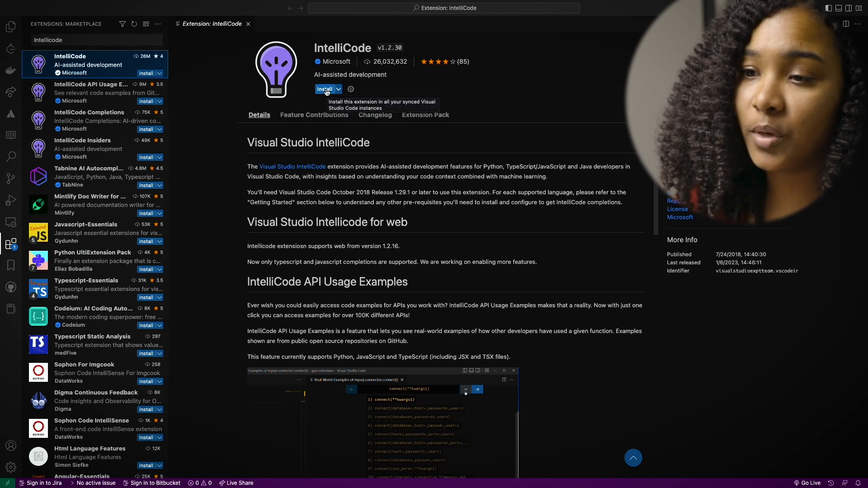
pyautogui.click(325, 88)
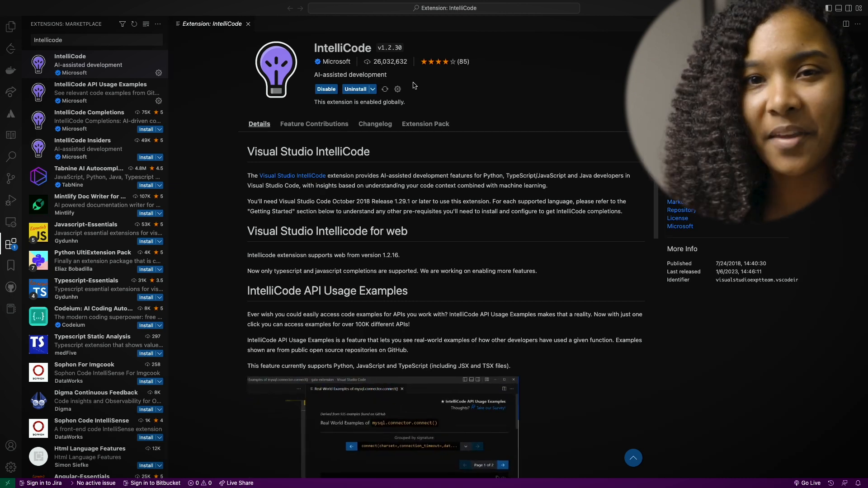
pyautogui.click(88, 38)
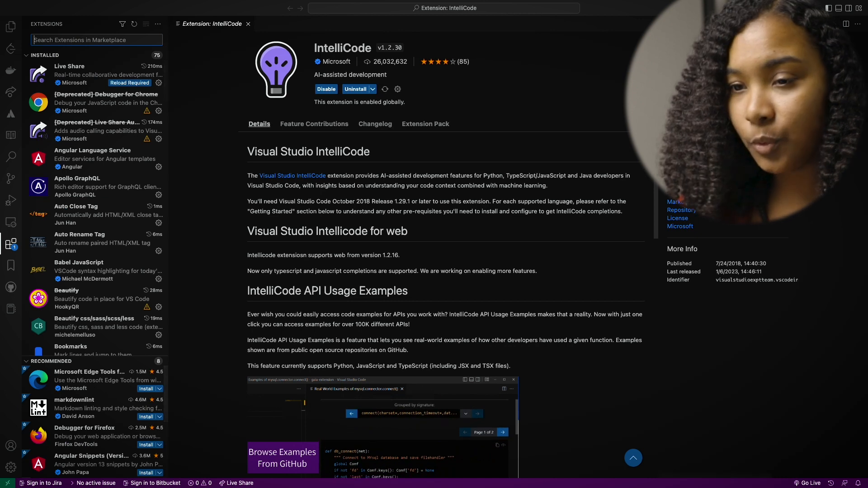
pyautogui.write('ESLint')
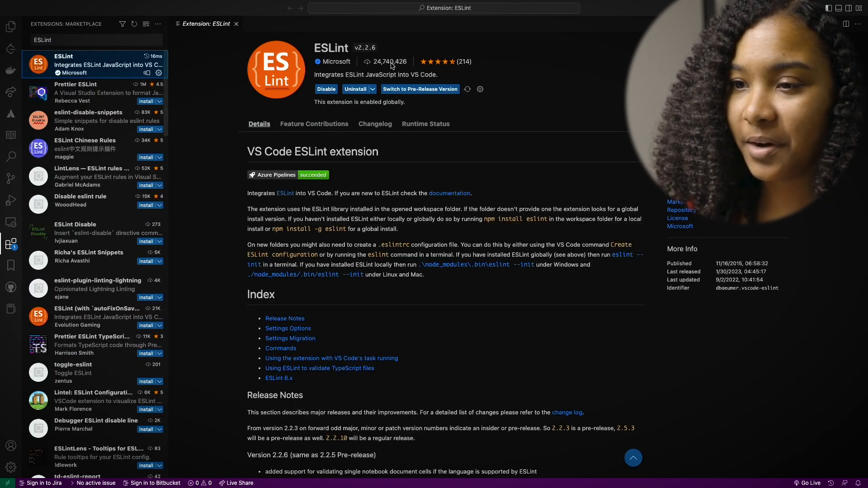
pyautogui.moveTo(491, 73)
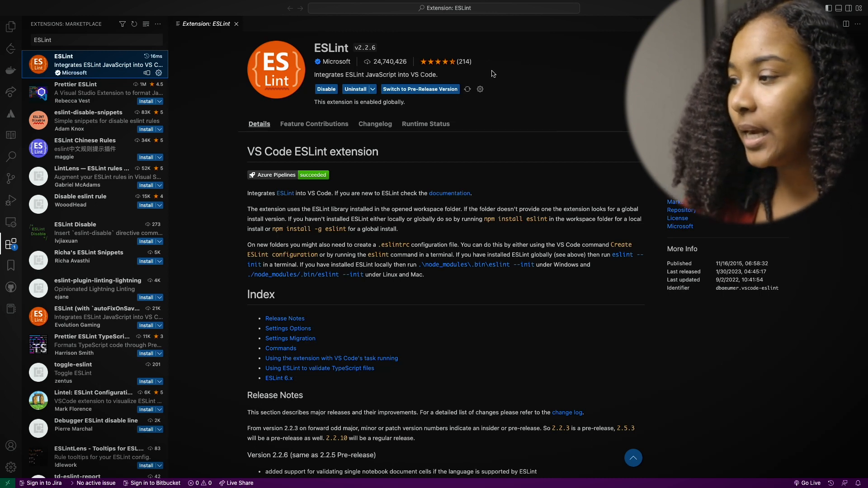
pyautogui.moveTo(550, 149)
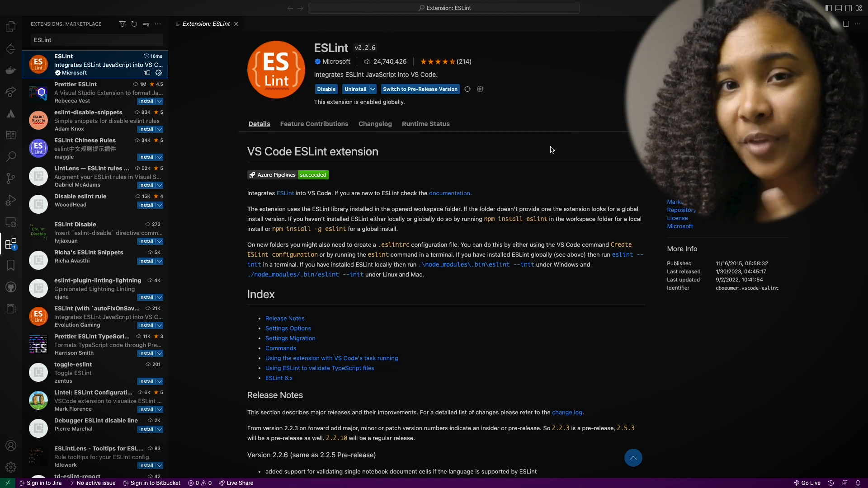
pyautogui.moveTo(548, 137)
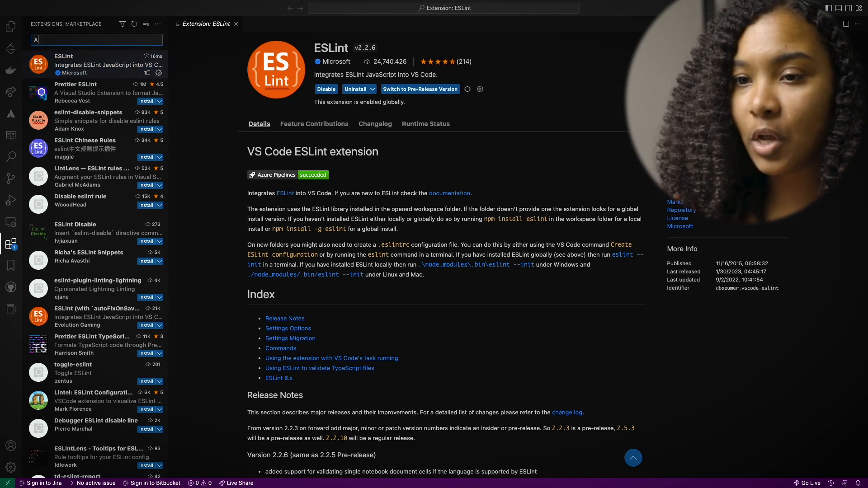
# Install Auto Rename Tag from the marketplace, then search for 'Live Server'
pyautogui.write('AutoRename Tag')
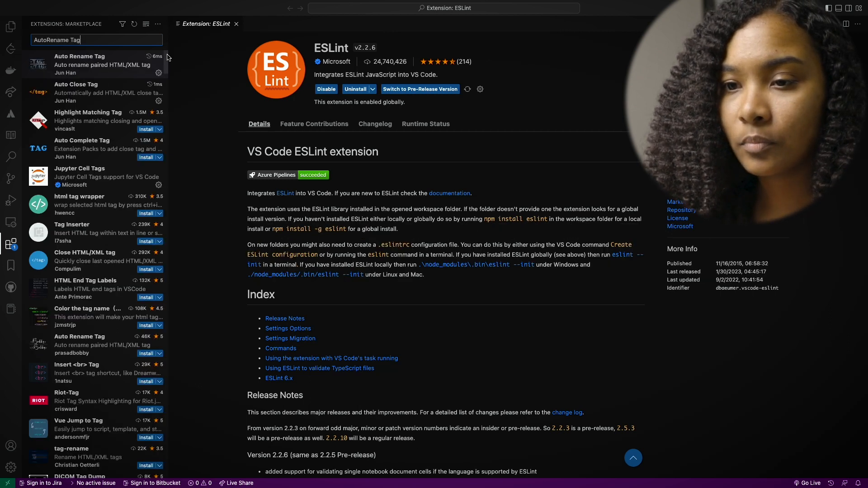
pyautogui.click(94, 65)
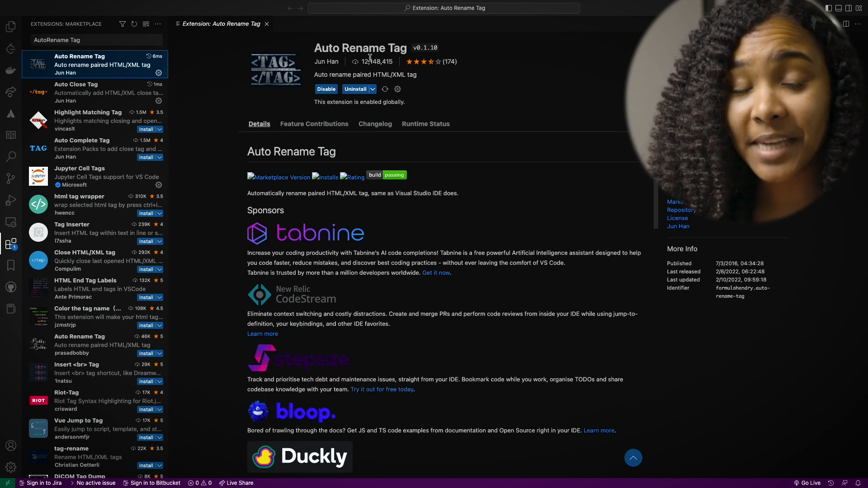
pyautogui.moveTo(377, 61)
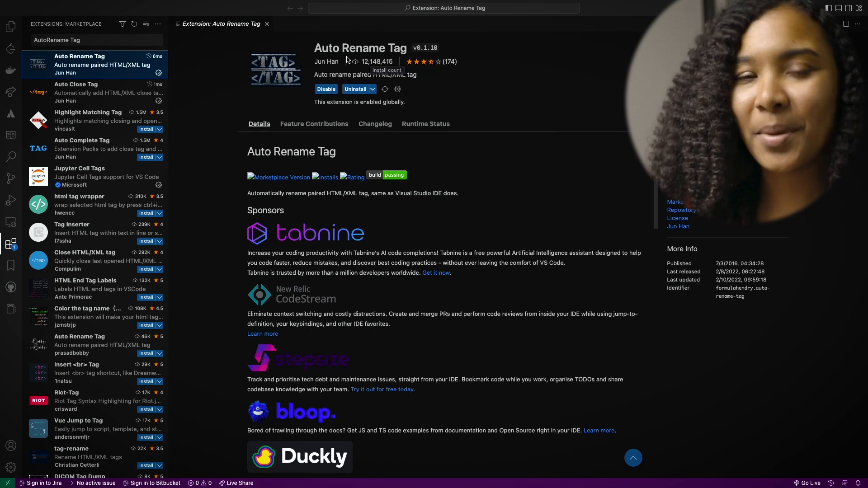
pyautogui.moveTo(151, 48)
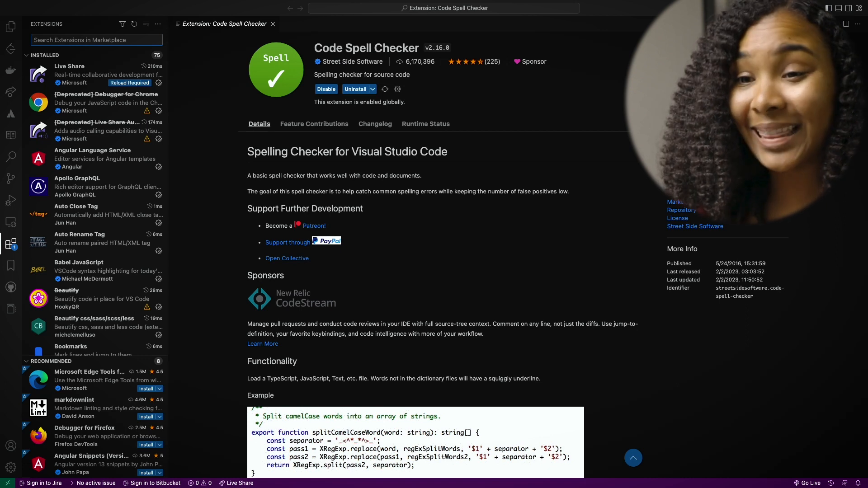
pyautogui.write('Live Server')
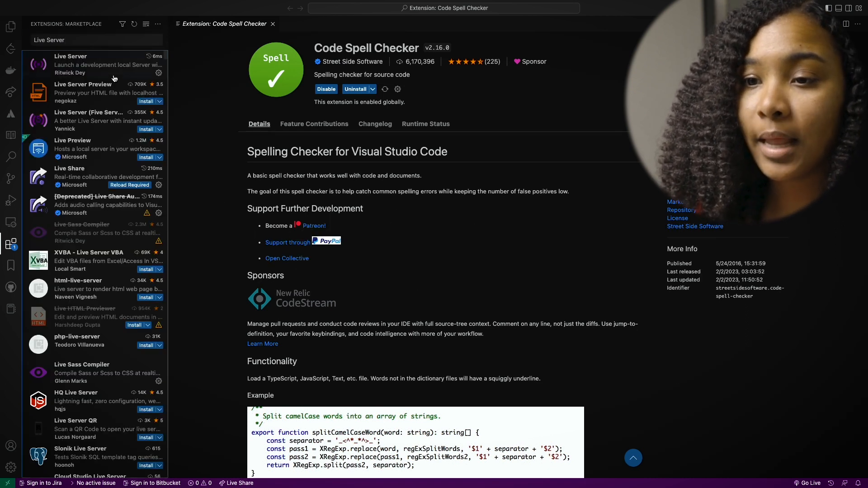
# Install the Live Server extension by Ritwick Dey from its details page
pyautogui.click(95, 64)
pyautogui.write('Prettier')
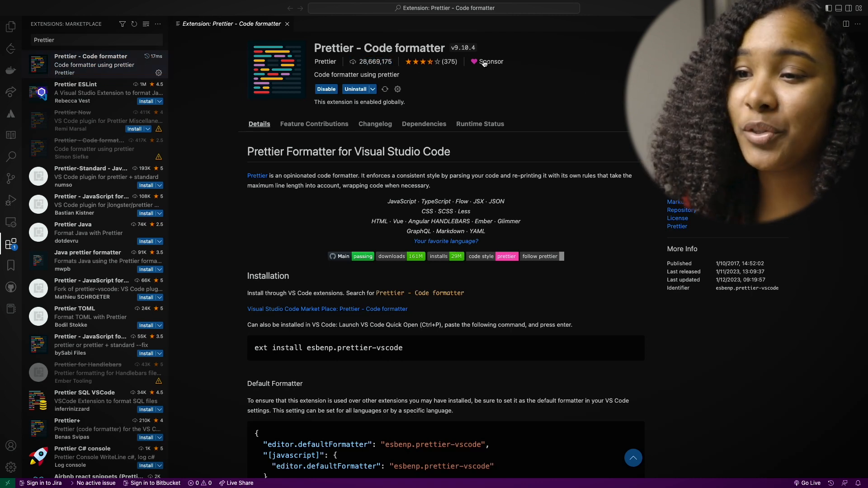
pyautogui.moveTo(593, 119)
pyautogui.write('ES7+ Snippets')
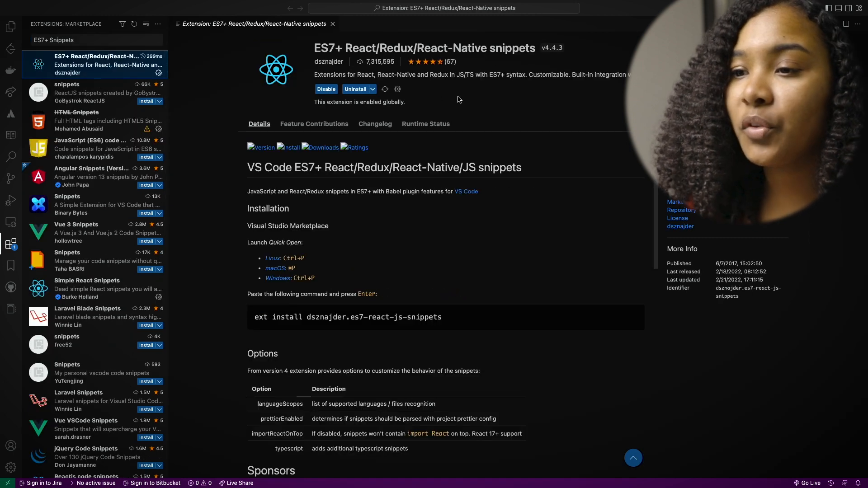
pyautogui.moveTo(472, 101)
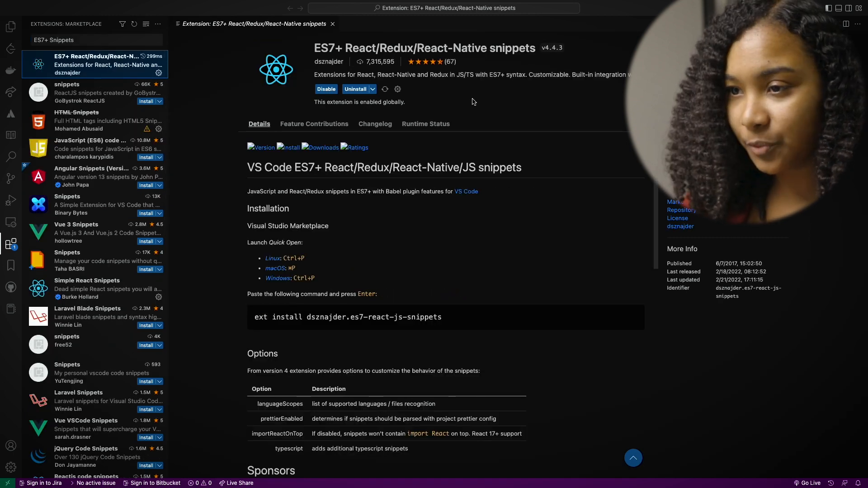
pyautogui.moveTo(448, 95)
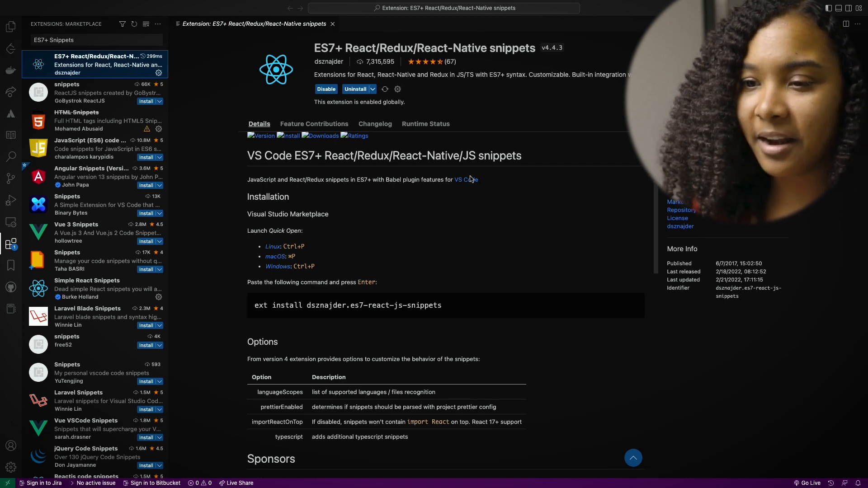
pyautogui.moveTo(469, 184)
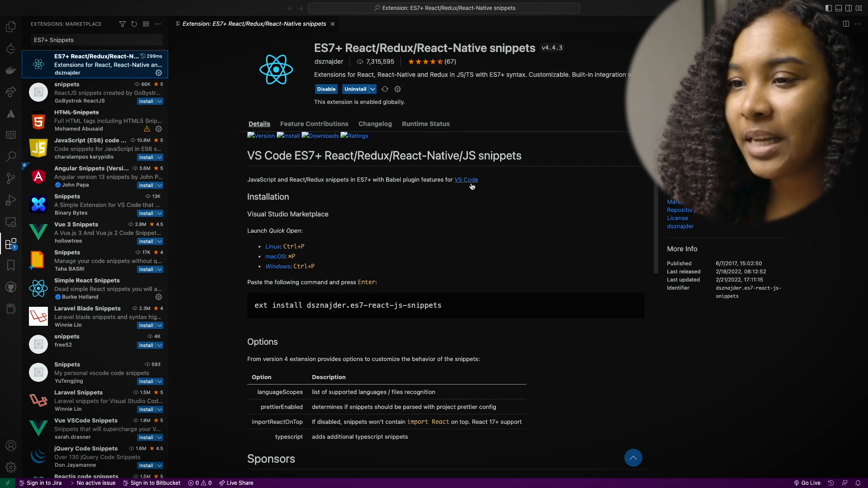
# Scroll through the ES7+ React/Redux/React-Native snippets documentation to the snippets sections
pyautogui.scroll(-3)
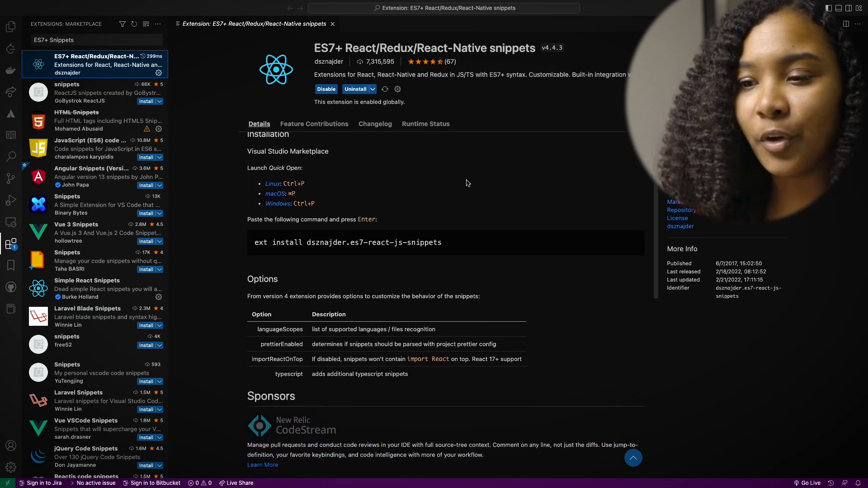
pyautogui.scroll(3)
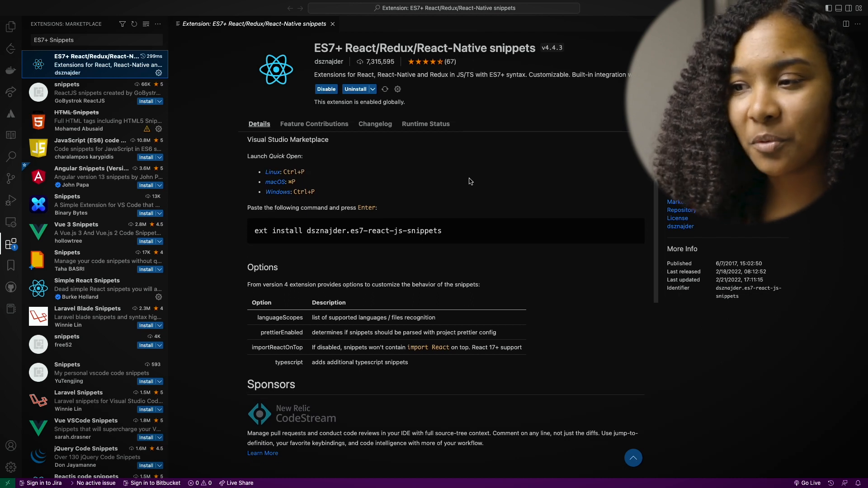
pyautogui.scroll(-3)
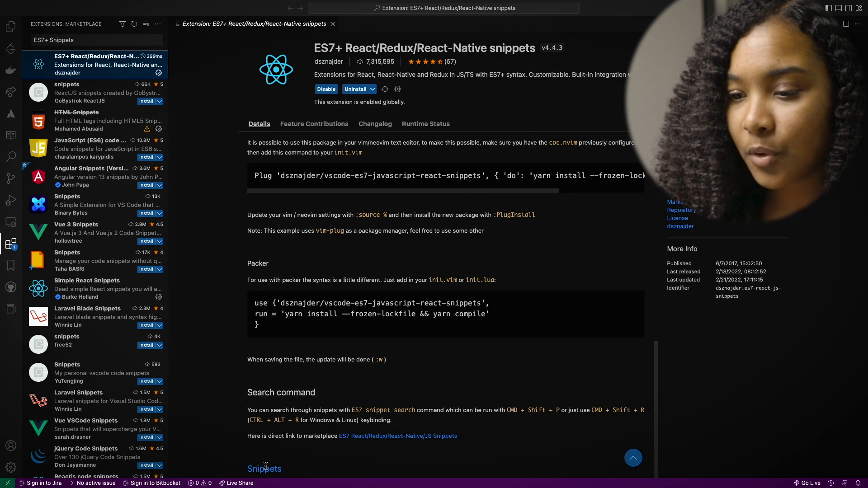